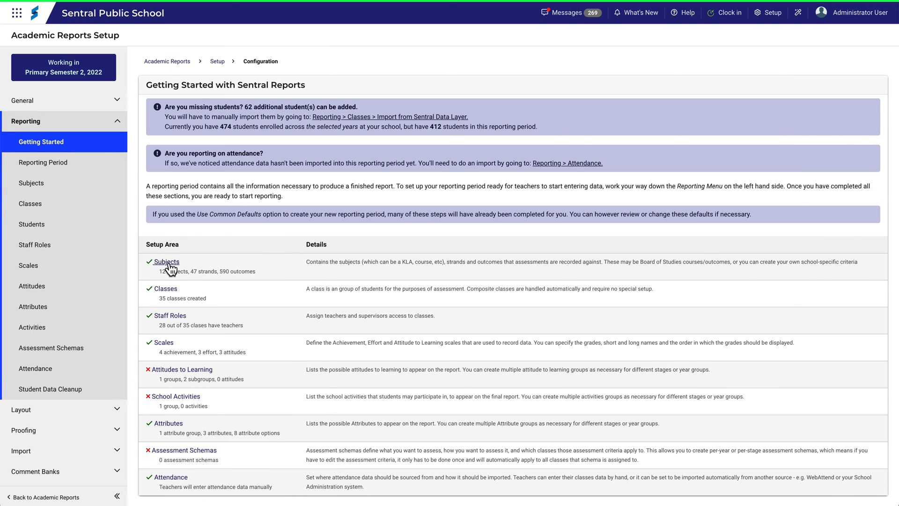
pyautogui.click(167, 262)
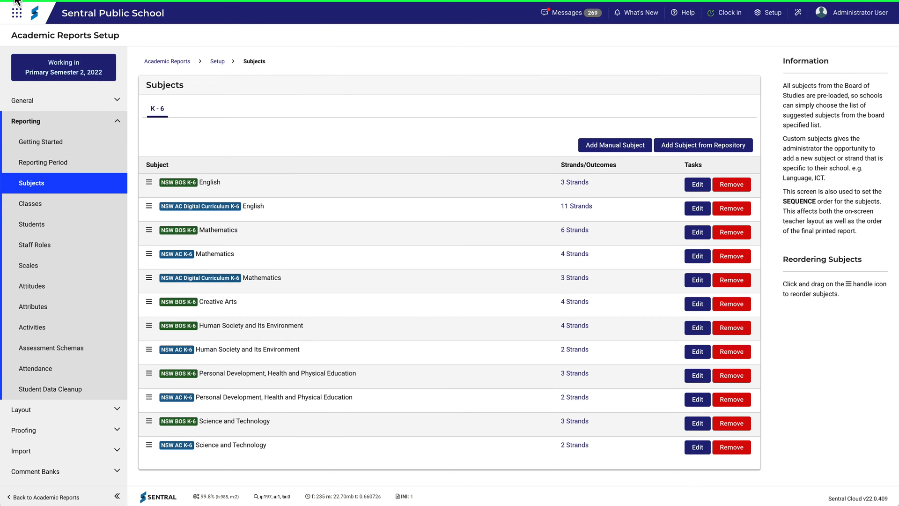
pyautogui.click(40, 141)
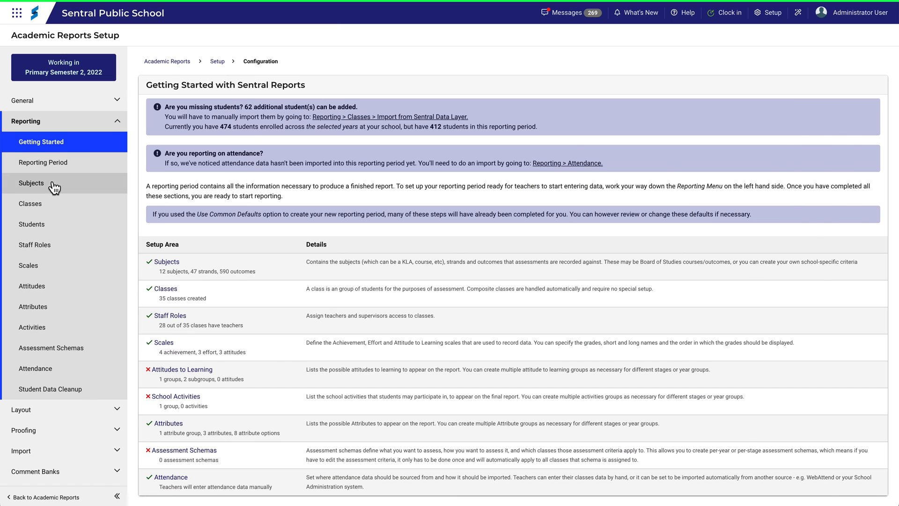
pyautogui.click(31, 183)
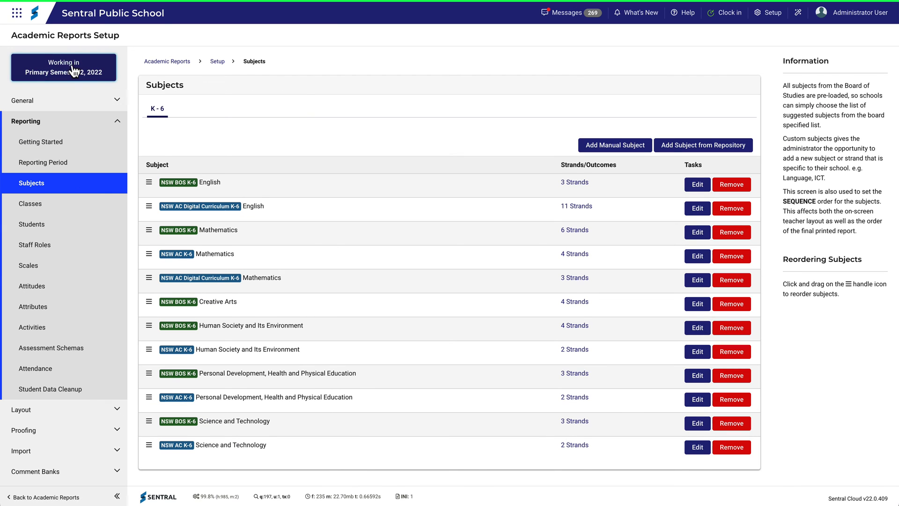
pyautogui.click(41, 142)
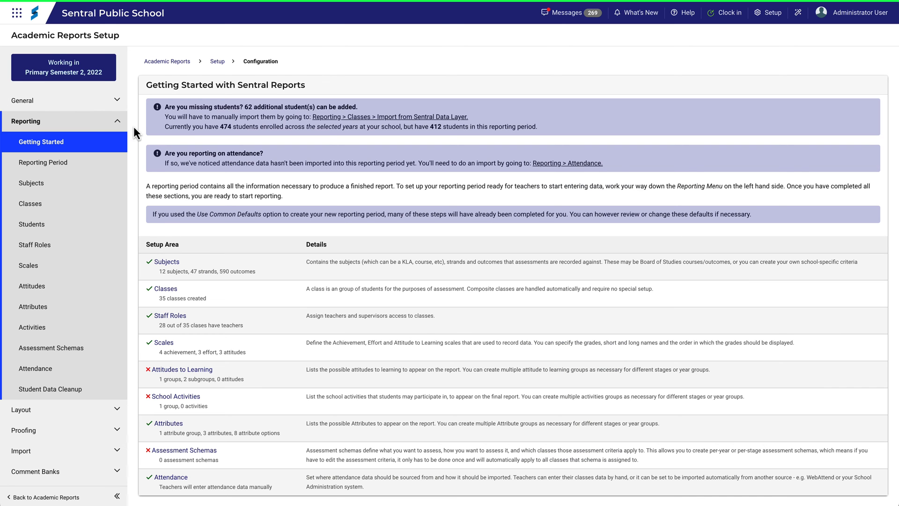